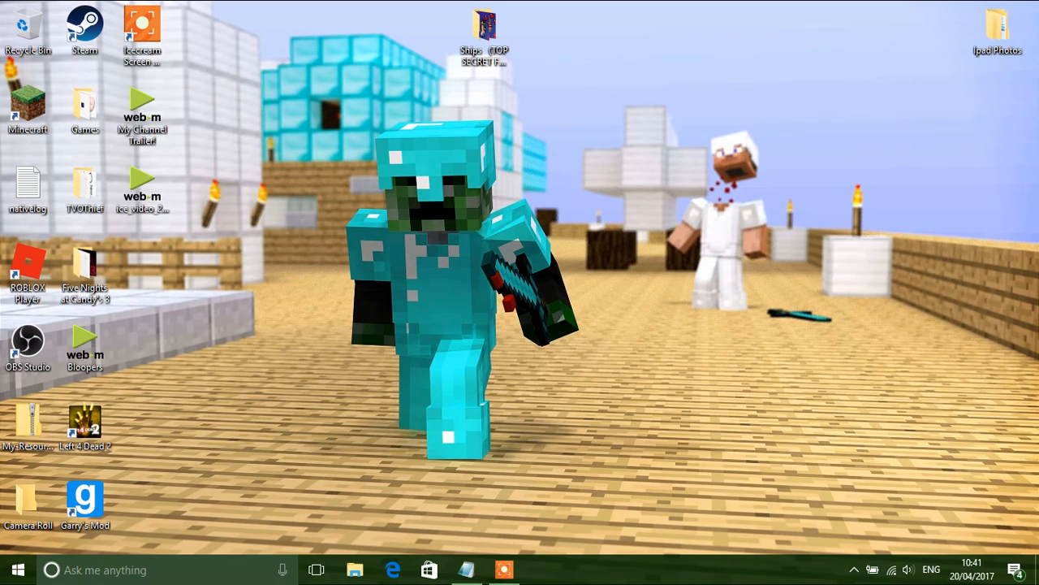
left_click(393, 568)
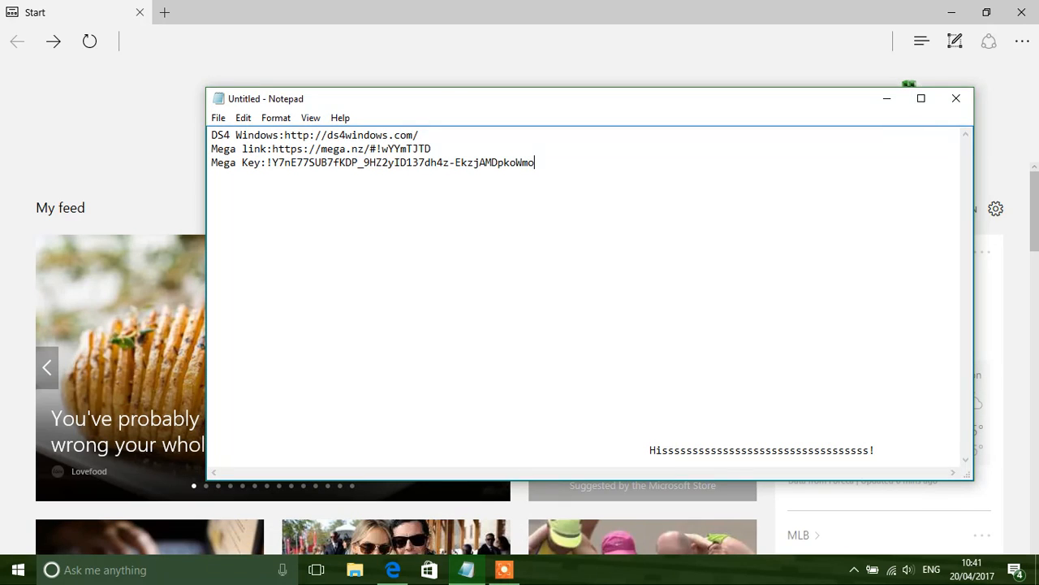
left_click_drag(289, 135, 419, 135)
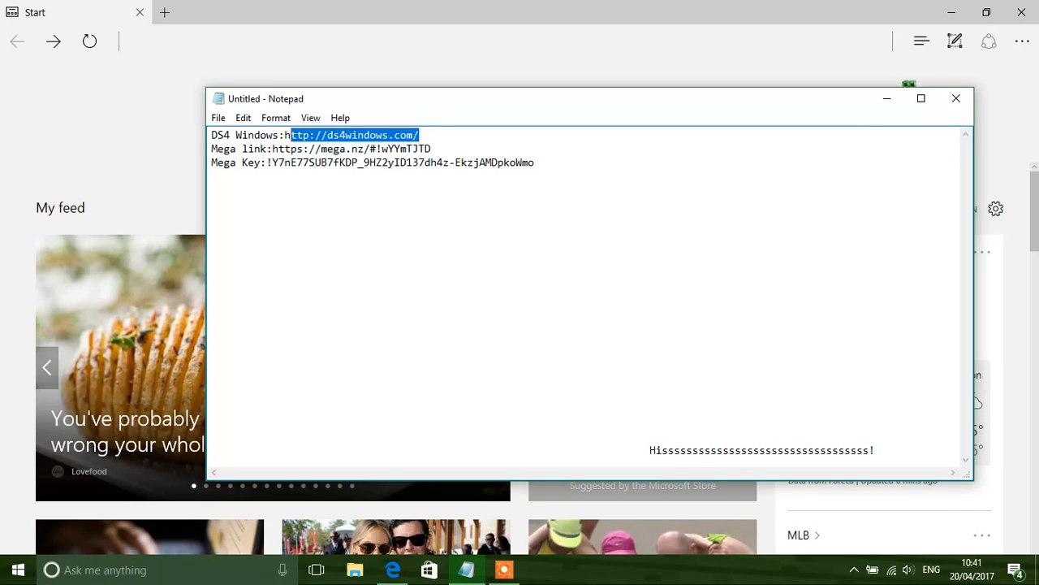
right_click(349, 134)
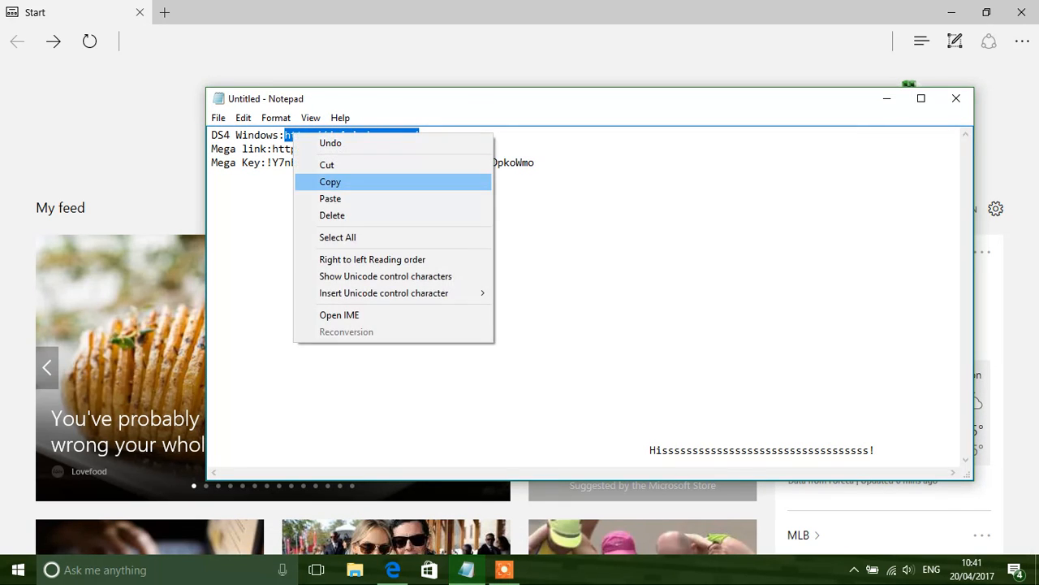
- Copy the address, reach the DS4Windows 1.4.52 GitHub release and save DS4Windows.zip to the desktop
left_click(331, 182)
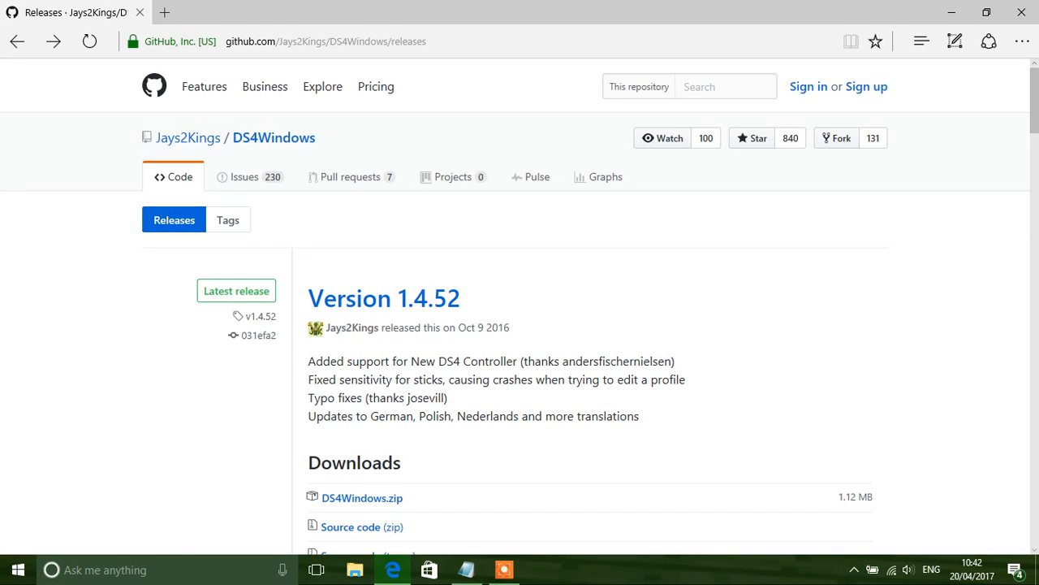
scroll("down", 3)
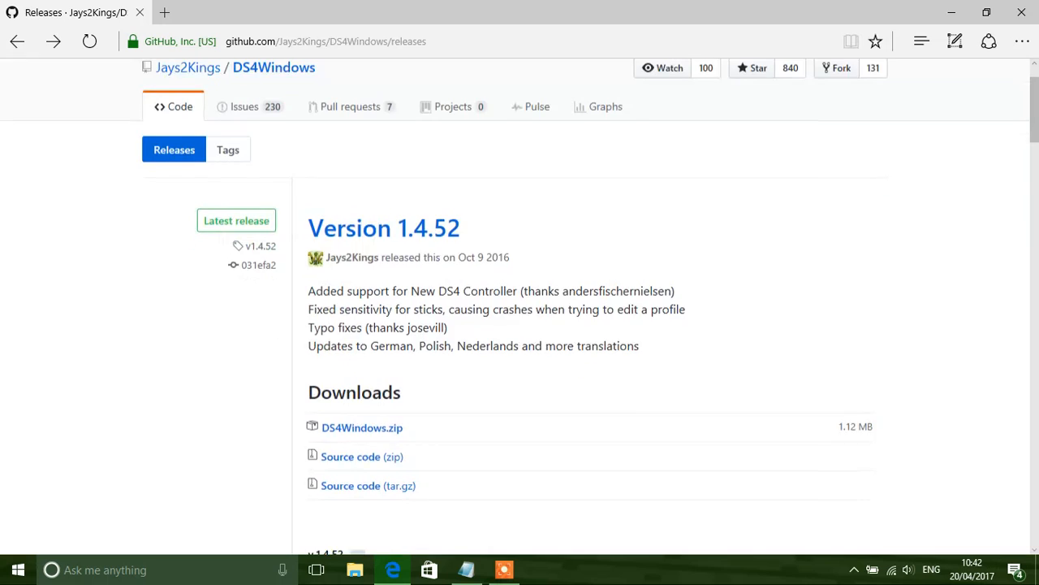
scroll("down", 3)
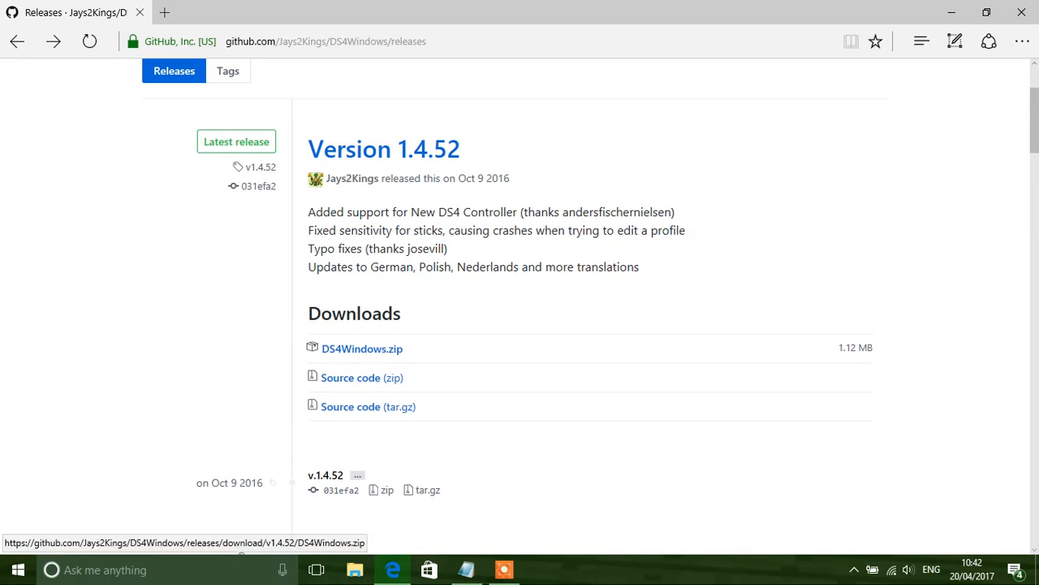
mouse_move(361, 347)
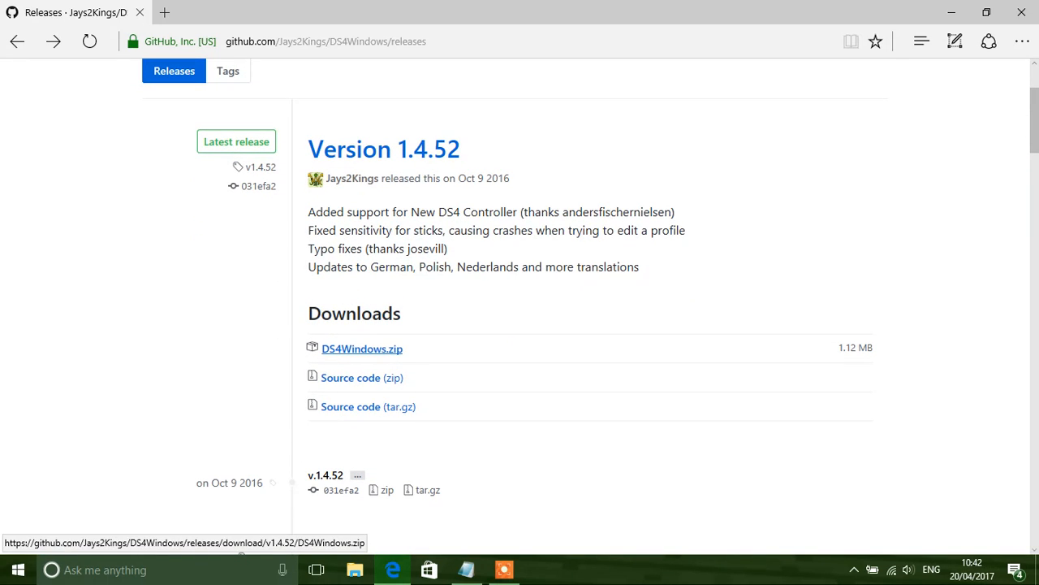
left_click(361, 347)
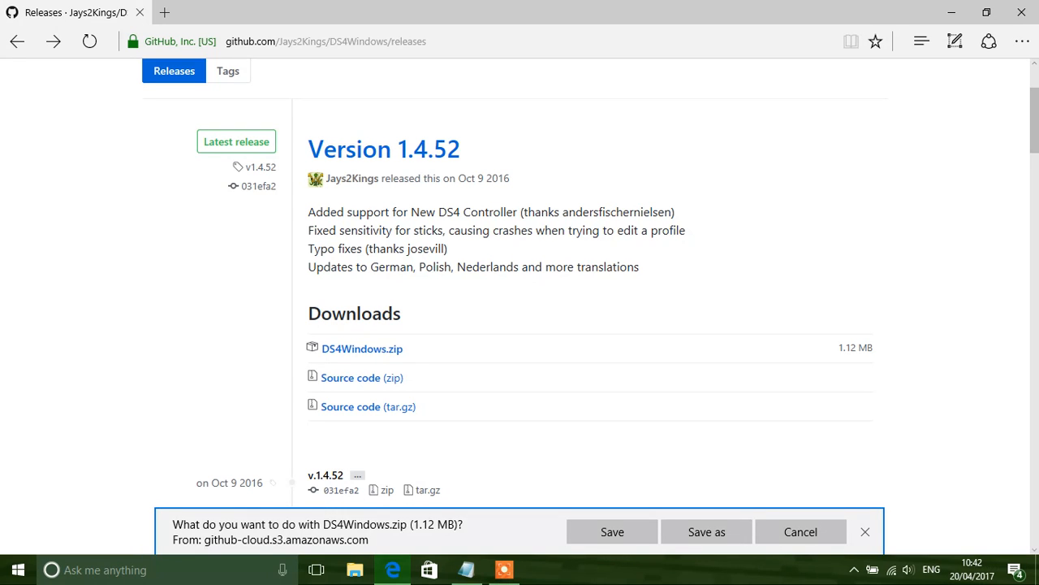
left_click(705, 532)
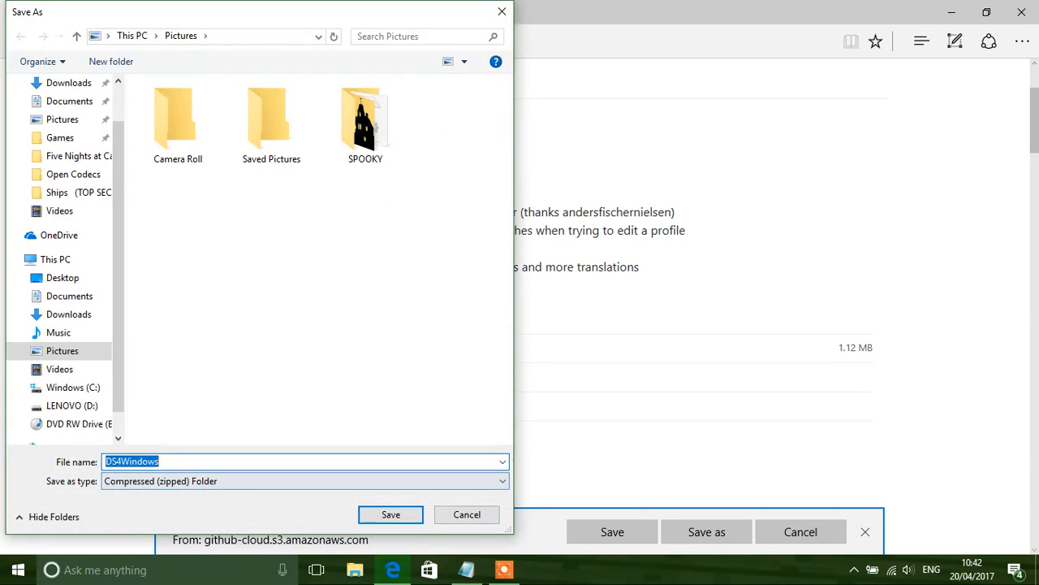
left_click(390, 513)
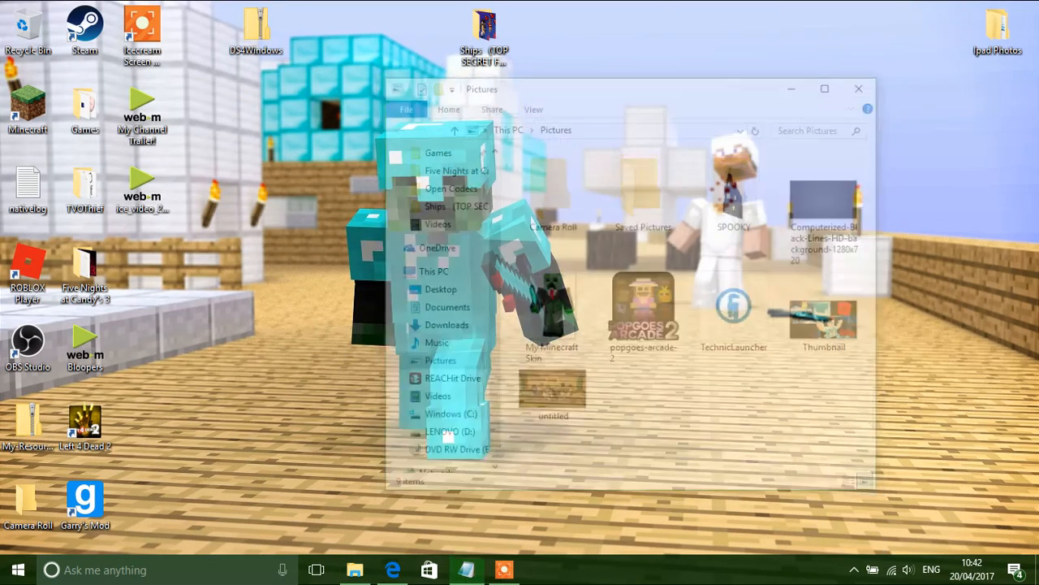
- Extract DS4Windows.zip into a desktop folder and launch the DS4Windows application
right_click(255, 24)
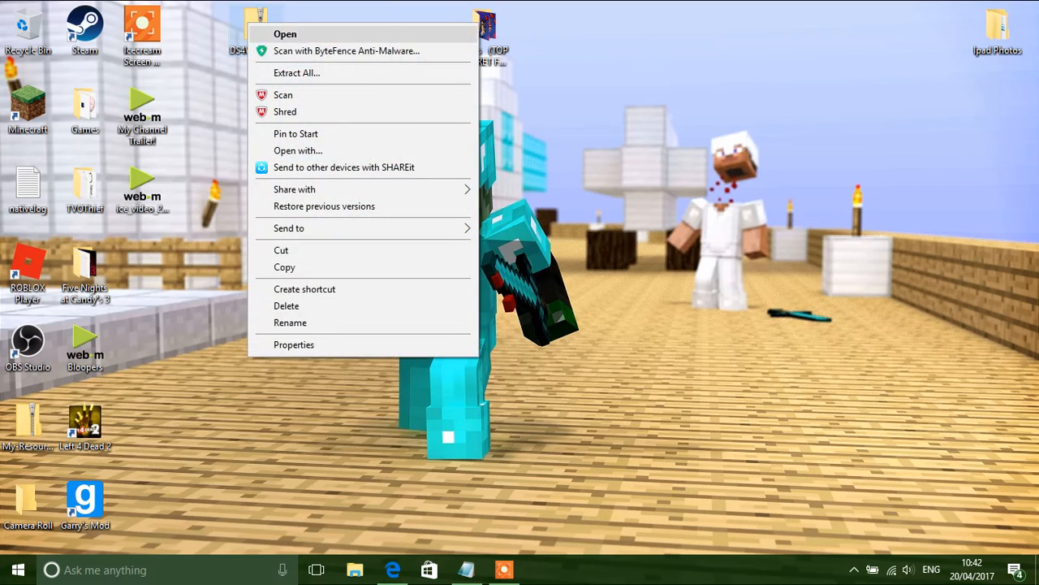
left_click(296, 71)
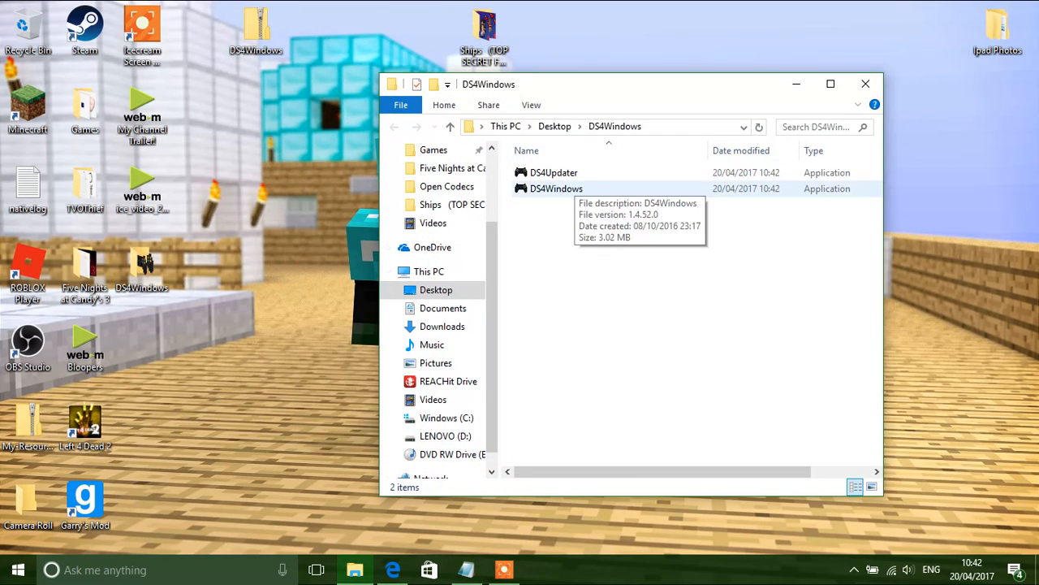
left_click(556, 188)
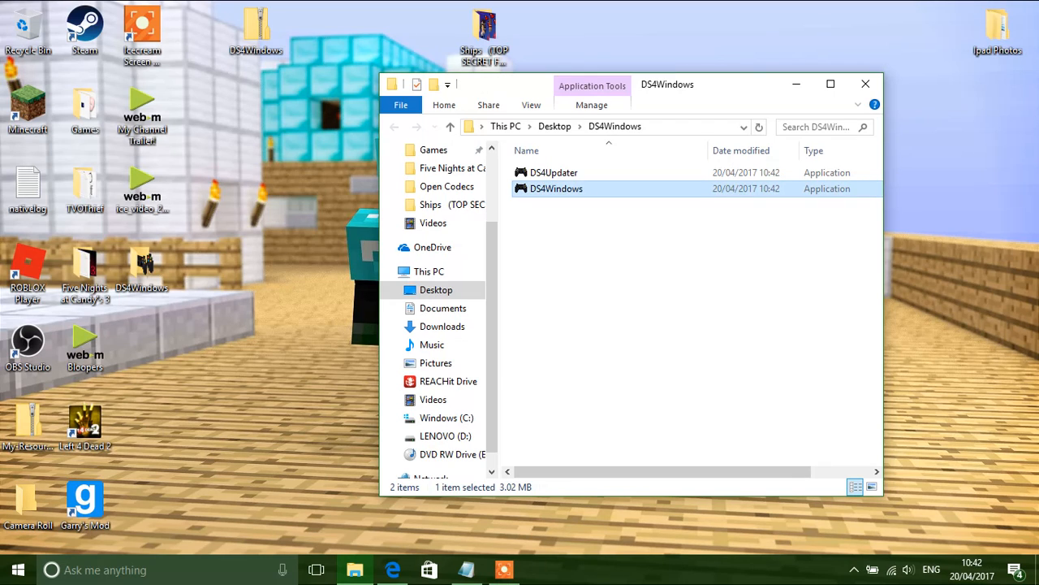
double_click(555, 188)
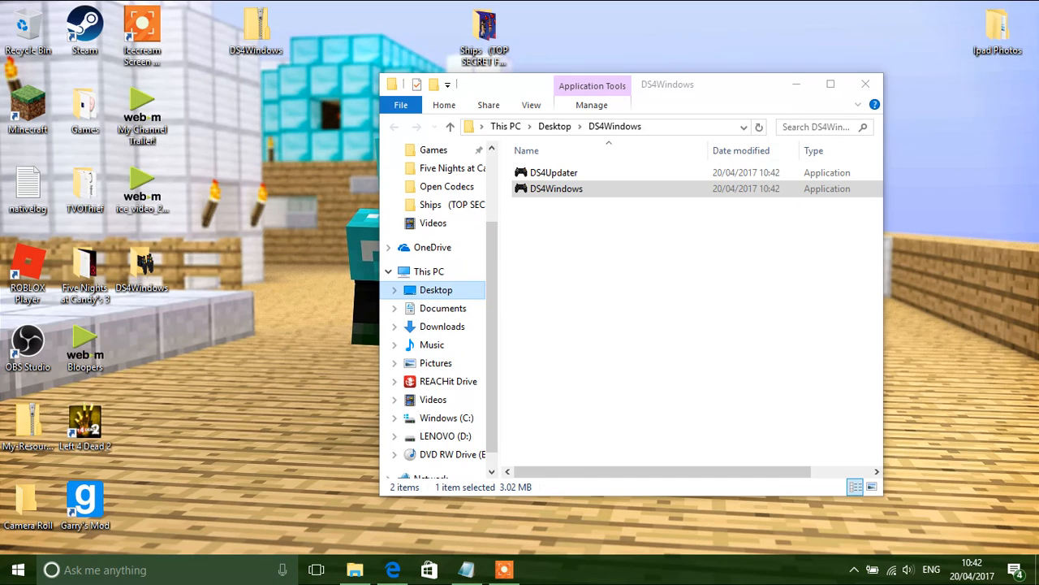
double_click(556, 189)
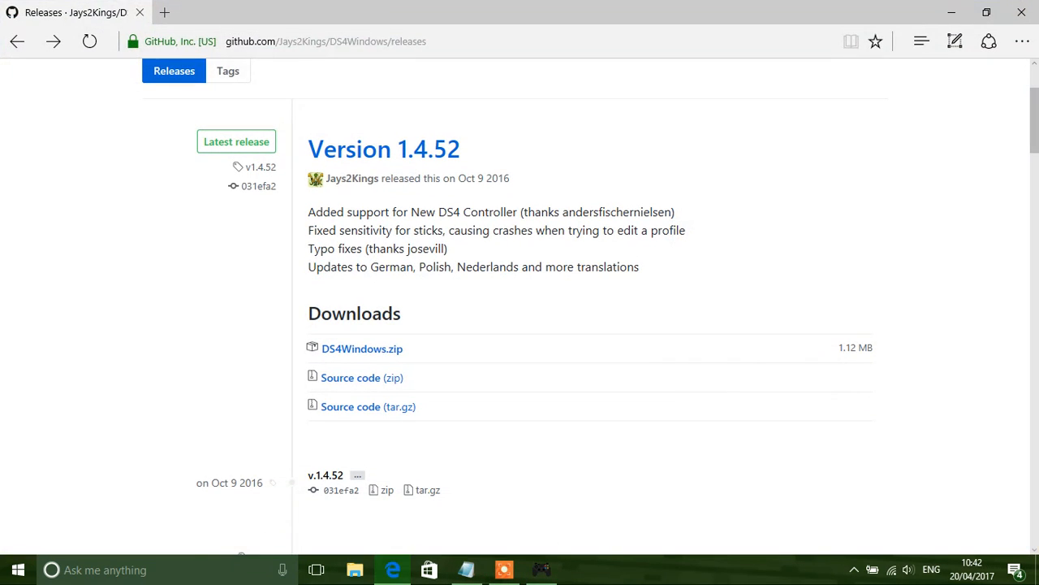
- Copy the Mega link from the notes and go to it in Edge, reaching MEGA's decryption-key prompt
left_click(325, 42)
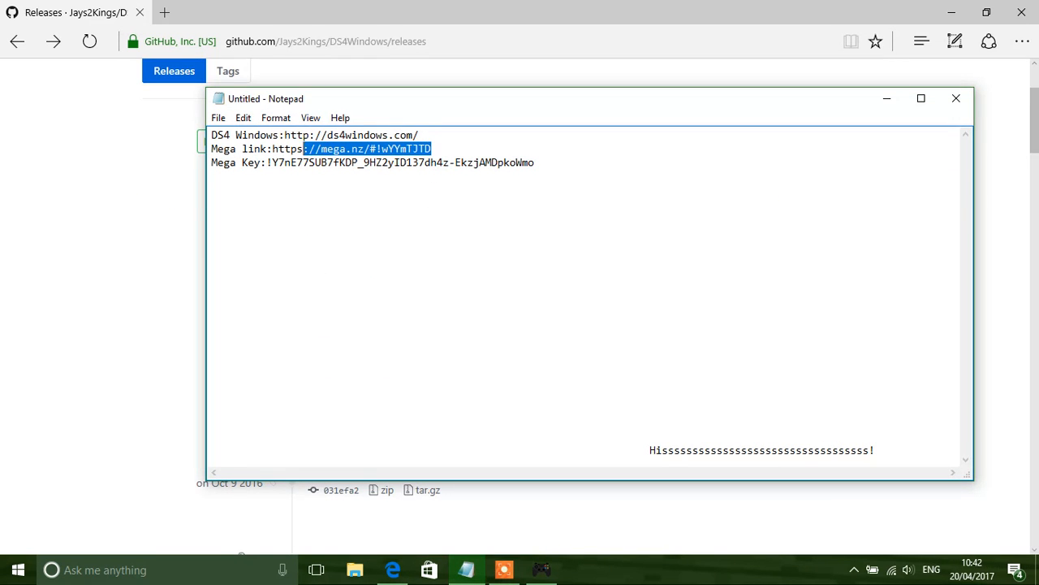
right_click(349, 149)
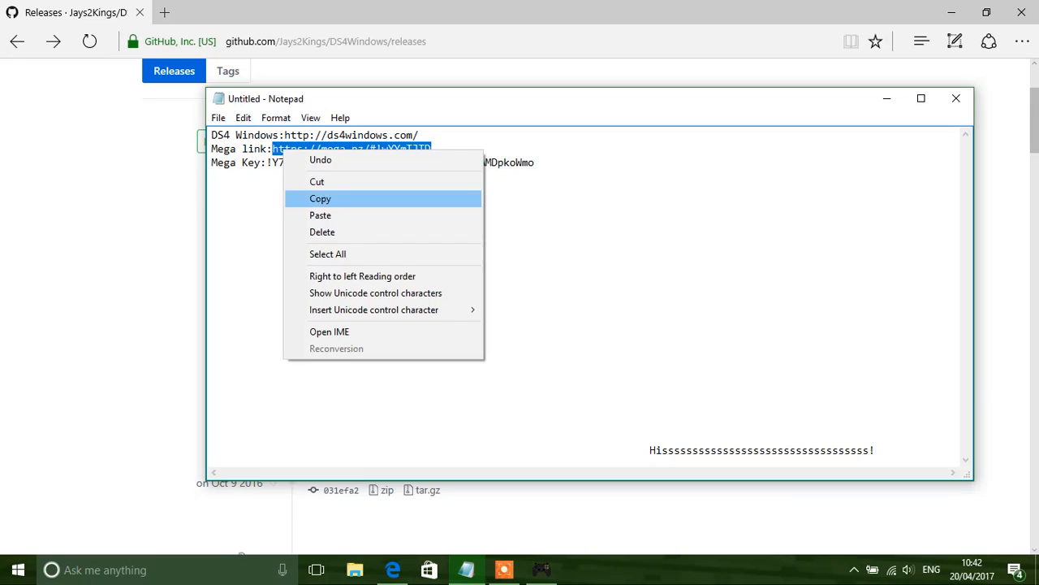
left_click(320, 198)
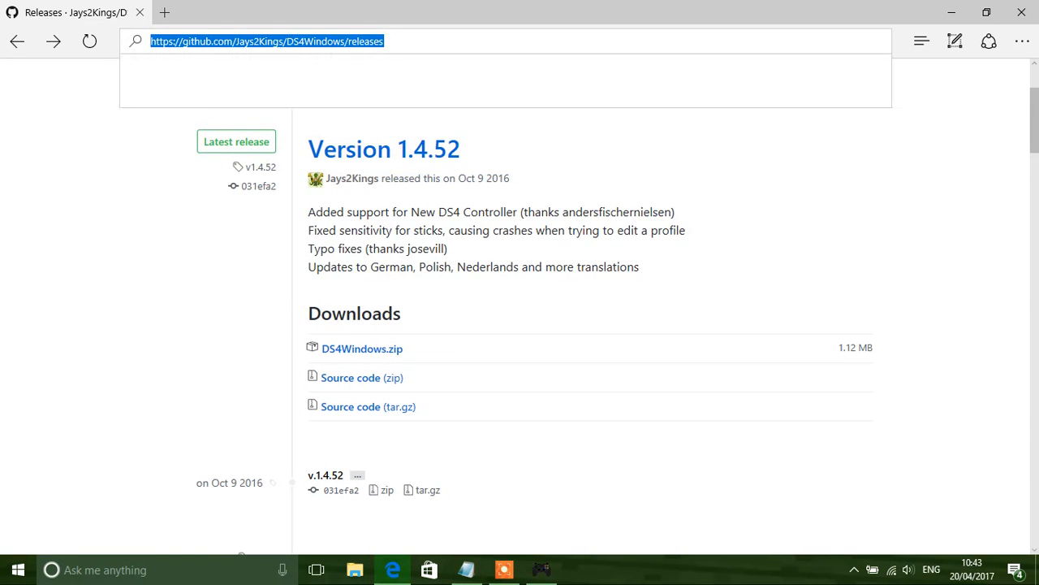
right_click(266, 40)
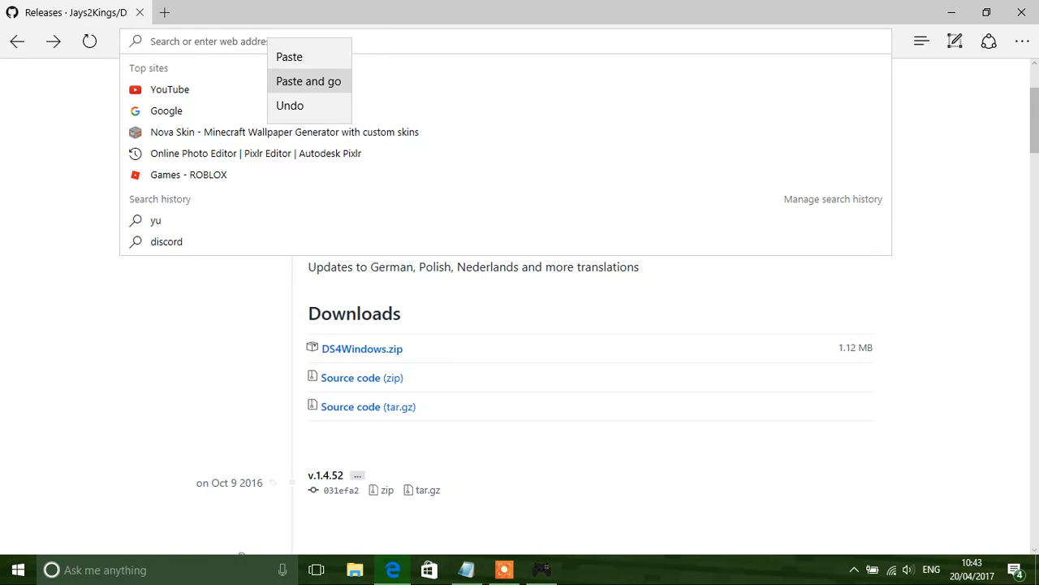
left_click(309, 81)
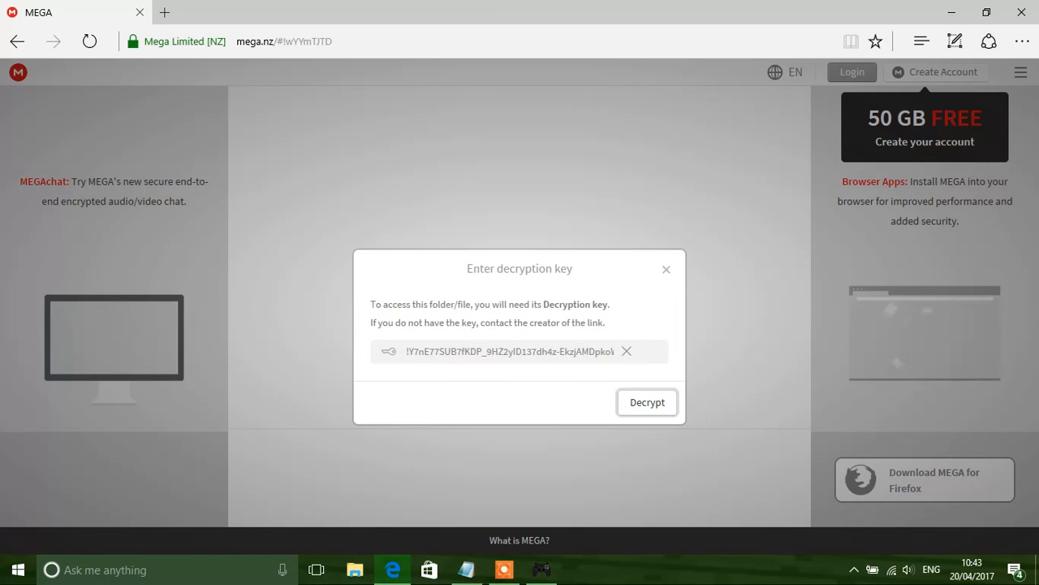
- Decrypt the shared file, save Minecraft Profile.xml into Pictures and show it in its folder
left_click(647, 402)
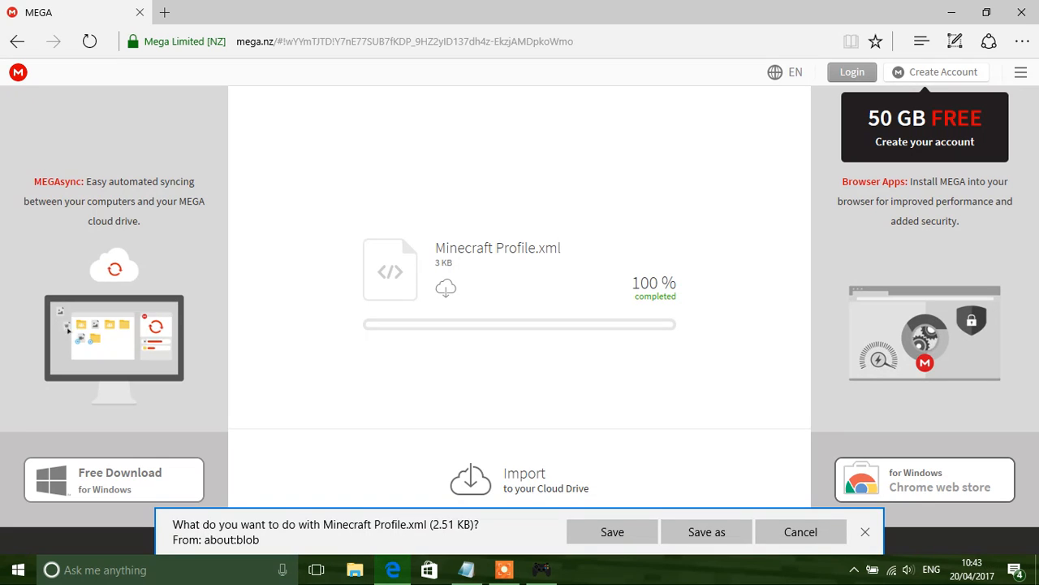
left_click(704, 531)
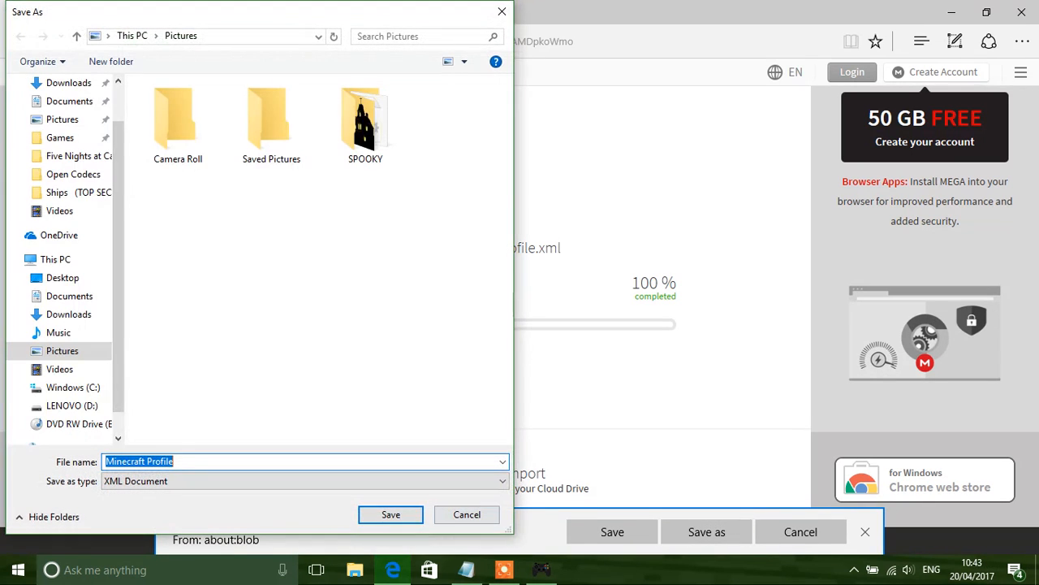
left_click(390, 513)
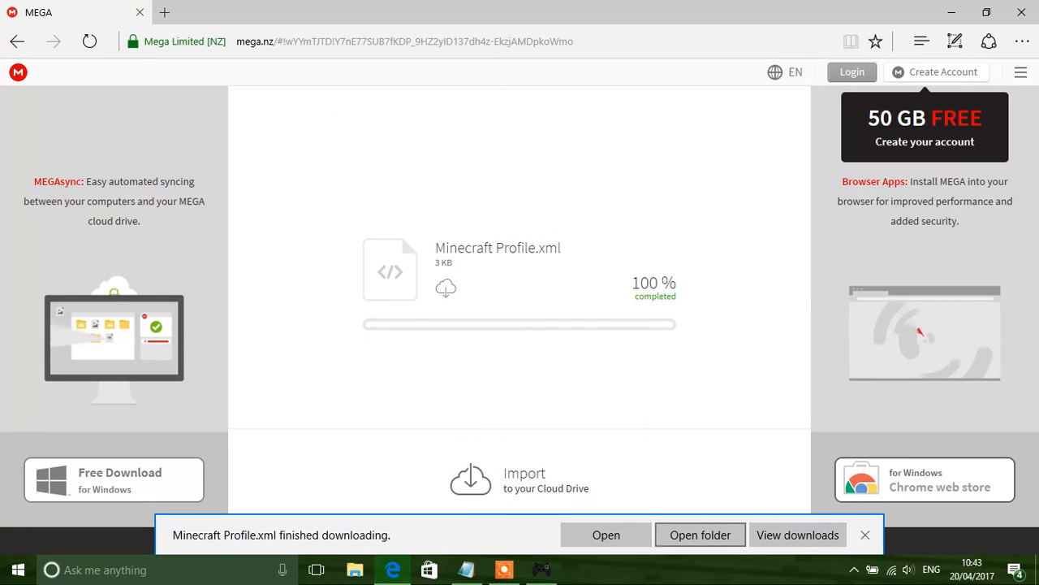
left_click(698, 535)
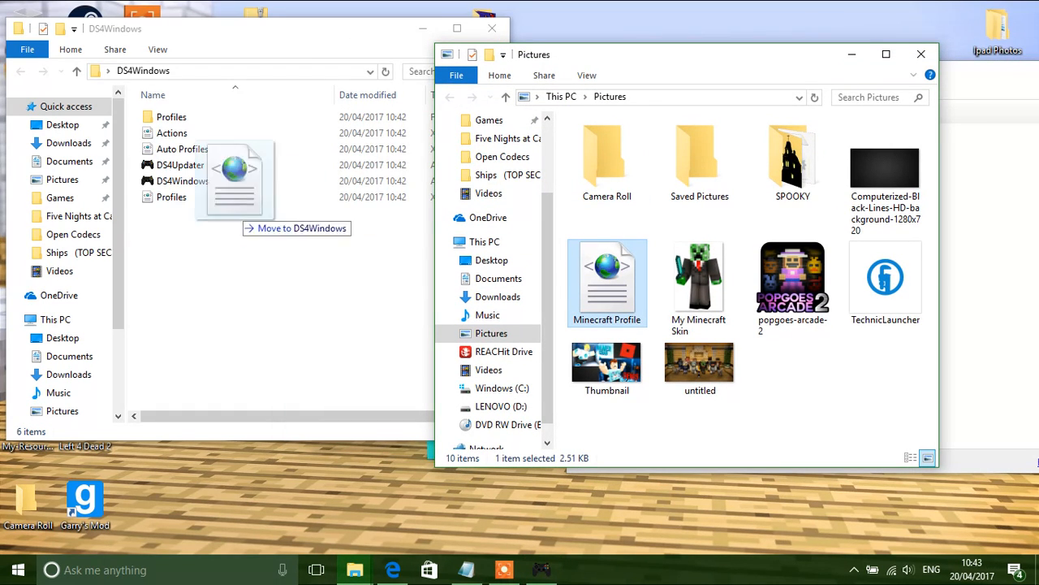
- Move Minecraft Profile from Pictures into the DS4Windows folder
left_click_drag(235, 178, 219, 285)
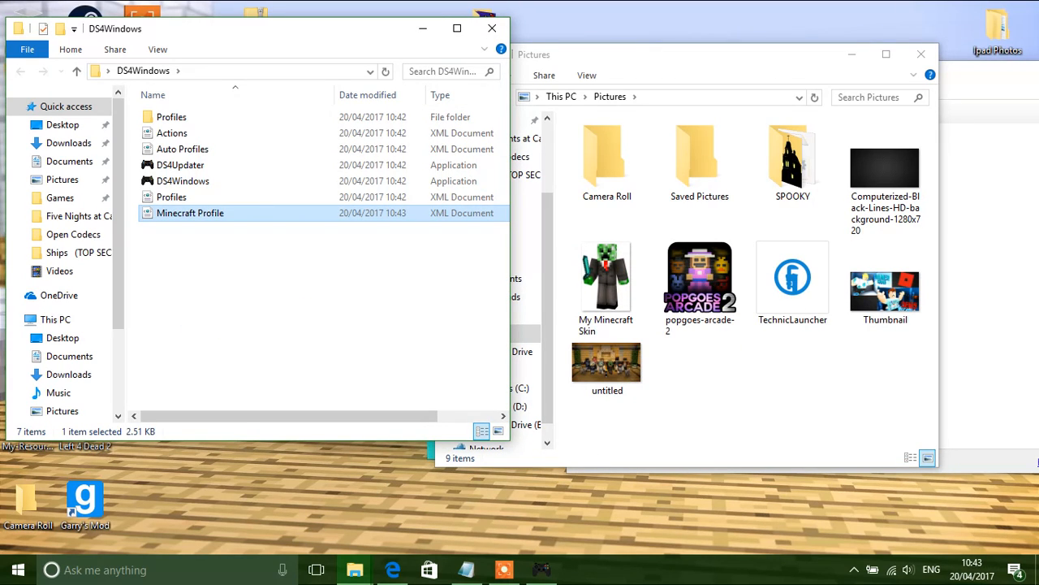
mouse_move(492, 29)
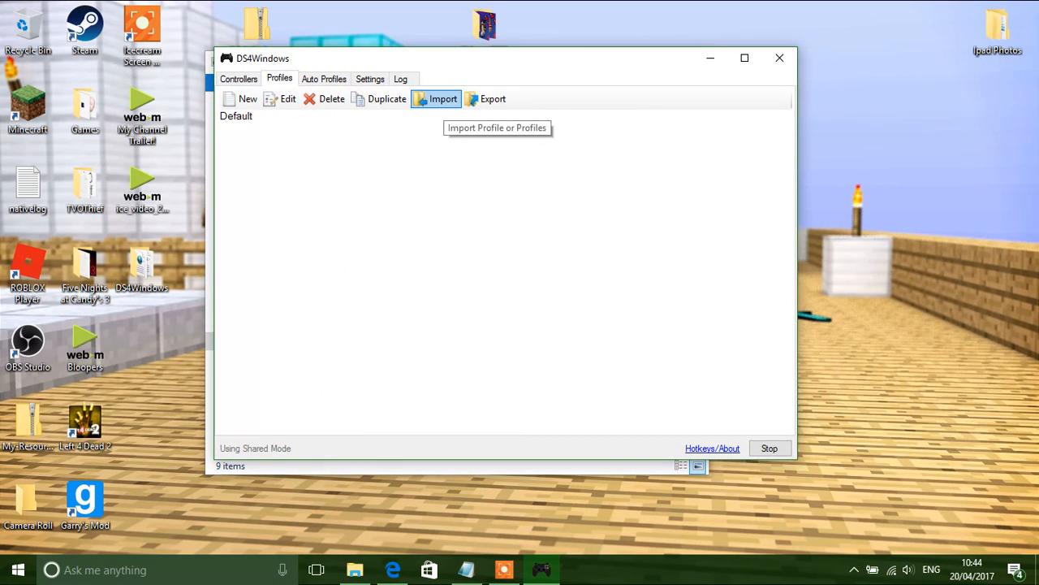
- Import Minecraft Profile from the DS4Windows folder so it lists beside Default
left_click(441, 99)
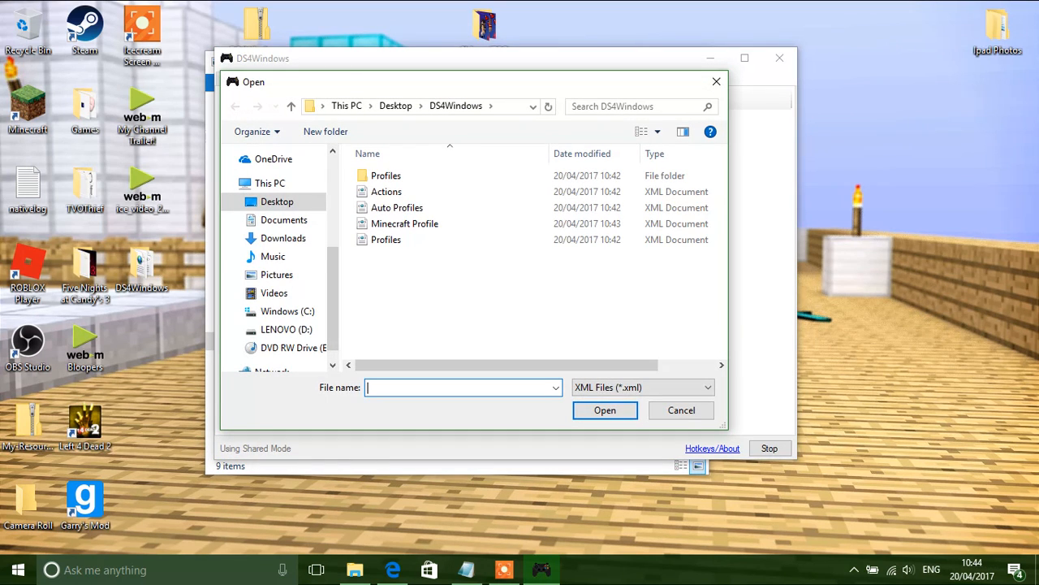
left_click(404, 225)
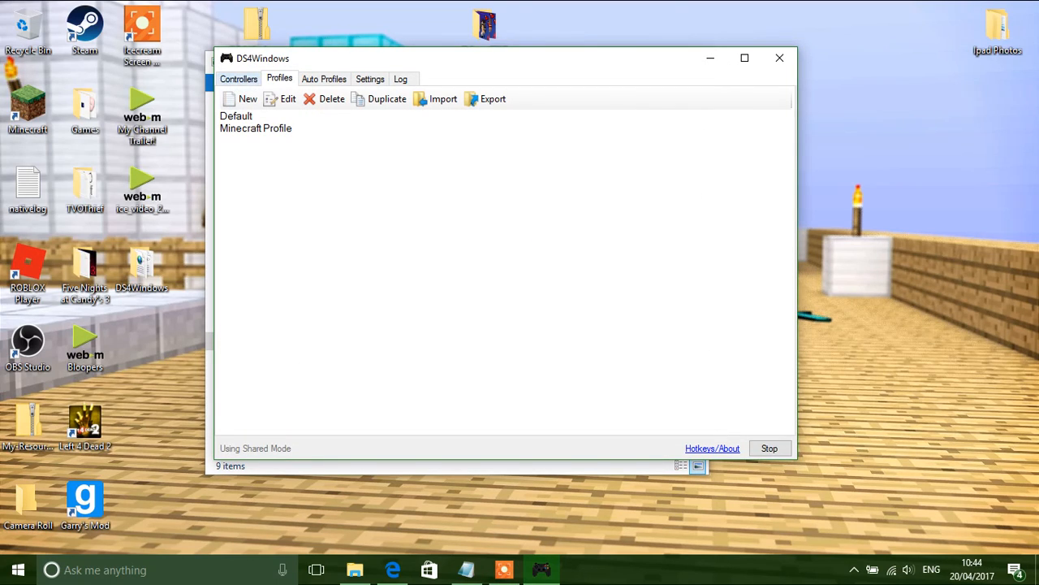
left_click(237, 78)
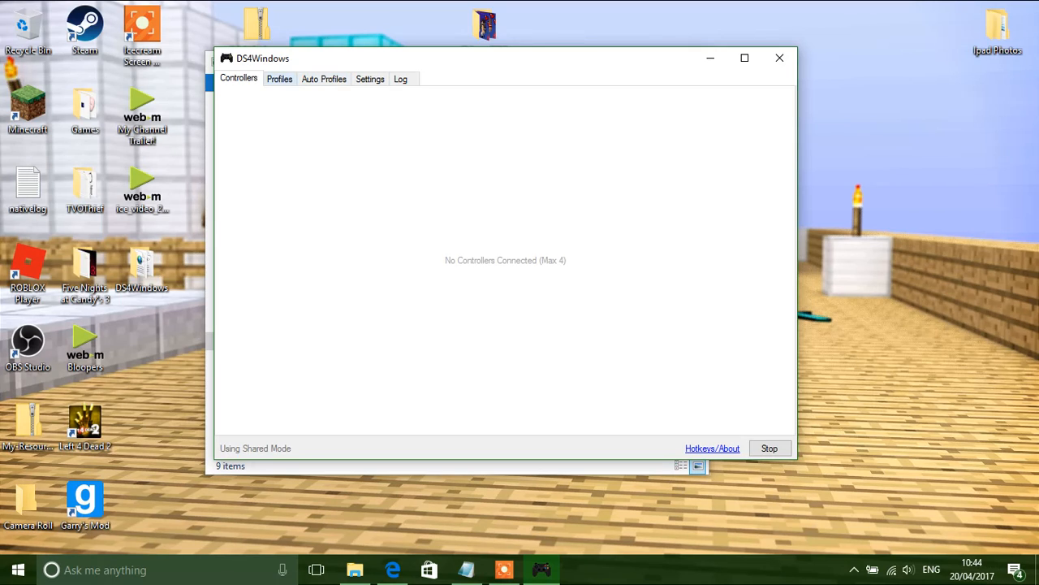
- Assign Minecraft Profile to the connected controller in the Selected Profile dropdown
left_click(279, 78)
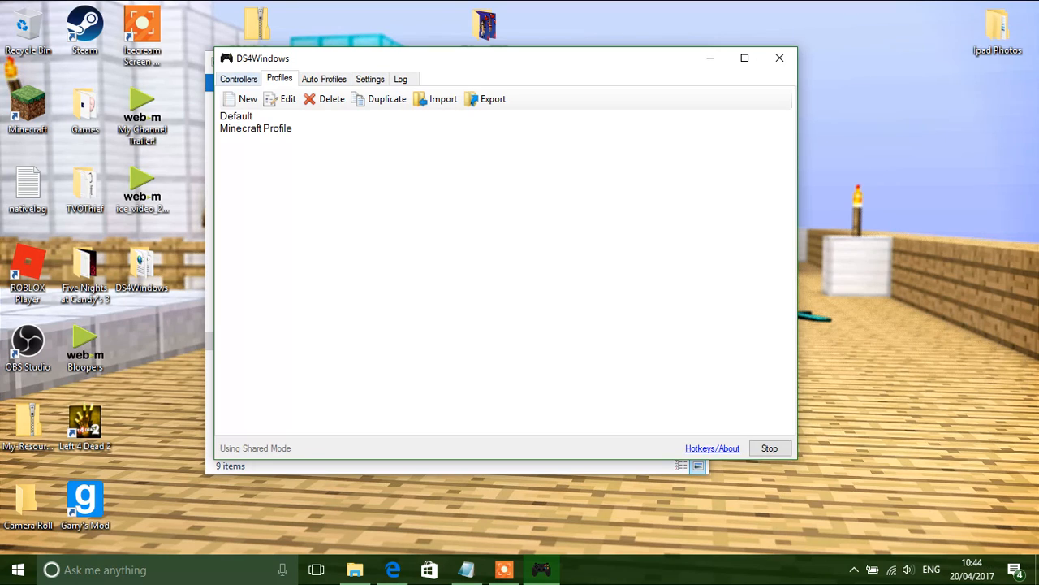
left_click(237, 78)
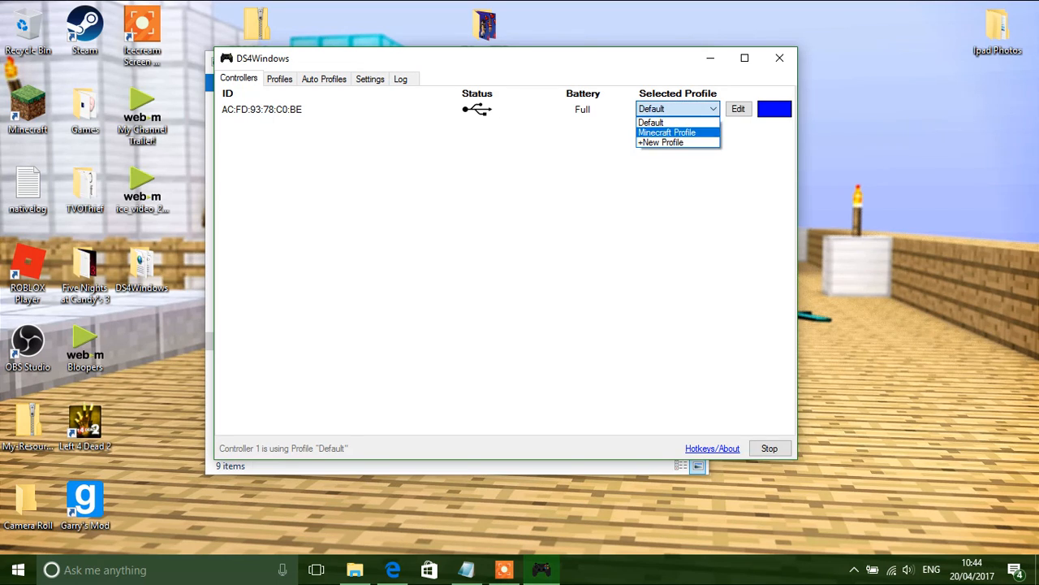
left_click(666, 132)
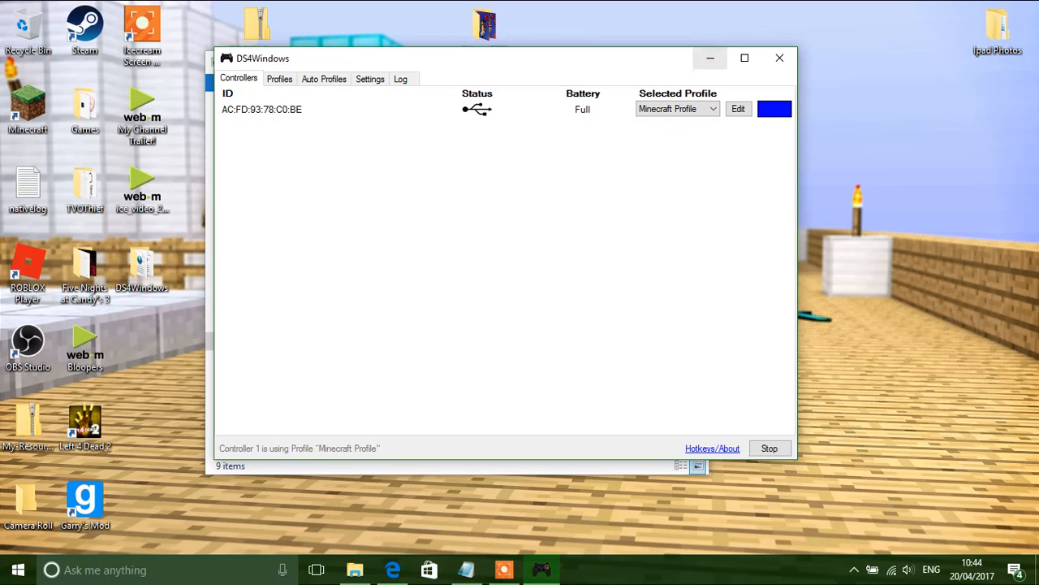